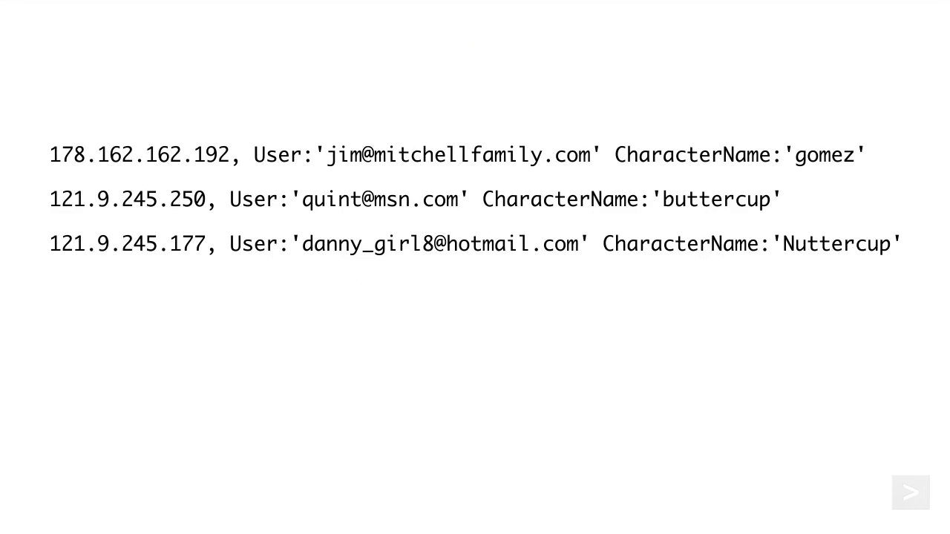
Advance to the case-insensitive example and enter 'buttercup' as the test text.
left_click(912, 493)
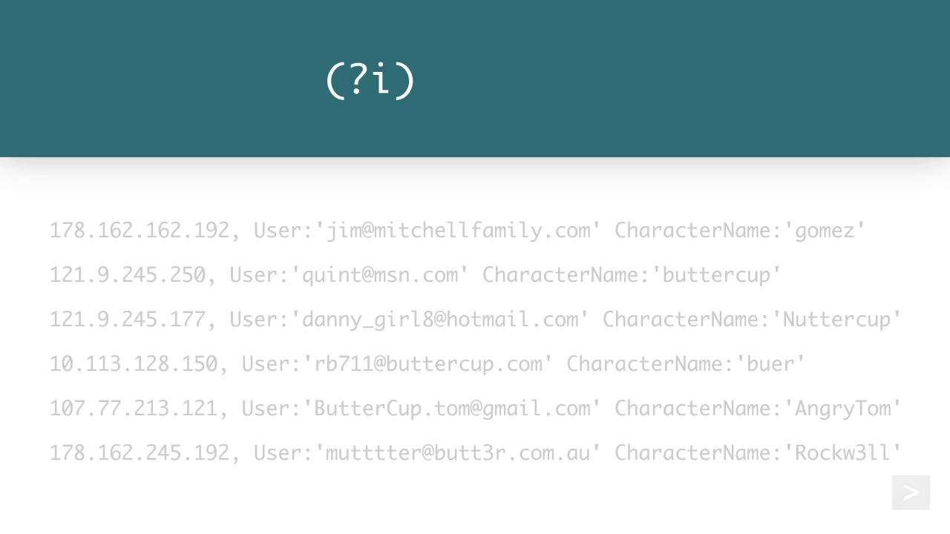
type("buttercup")
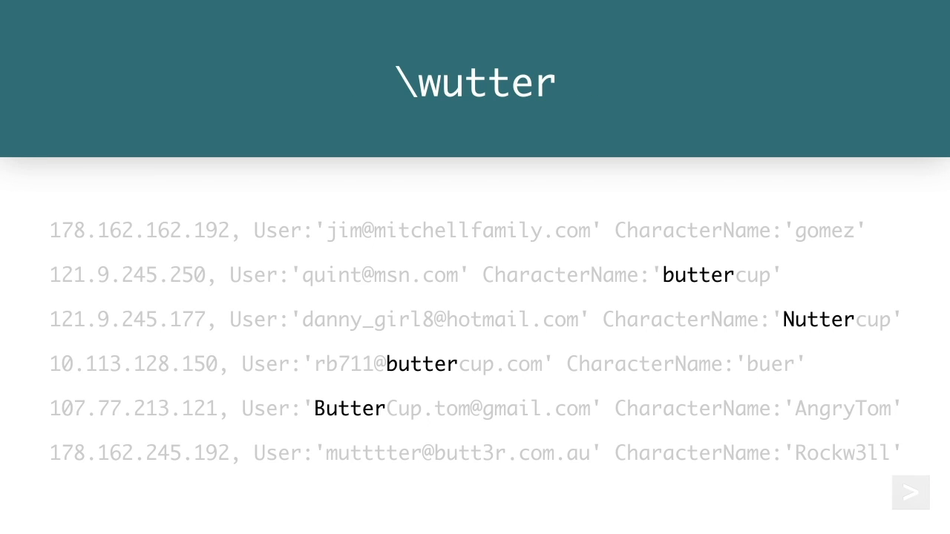
Replace the pattern with the digit-class example \d\d\D.
key("Backspace")
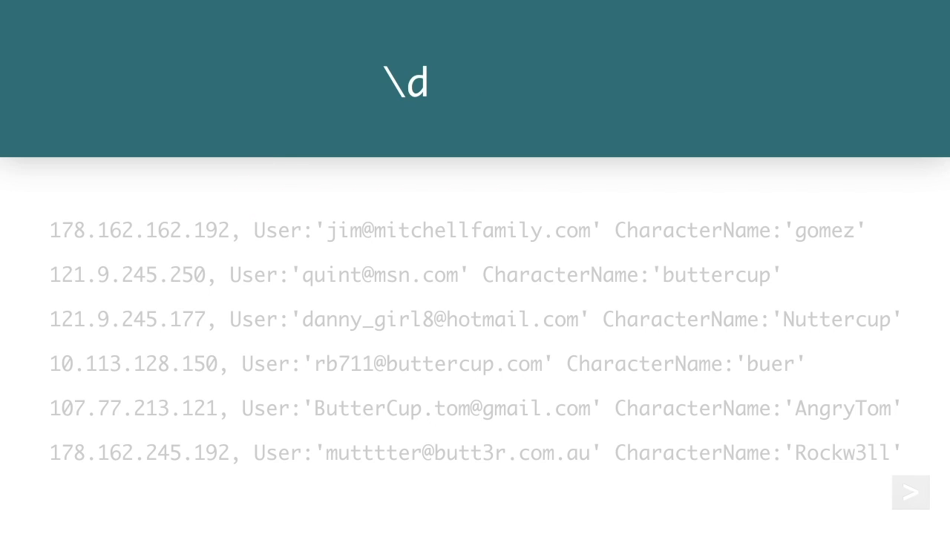
type("\\d\\d\\D")
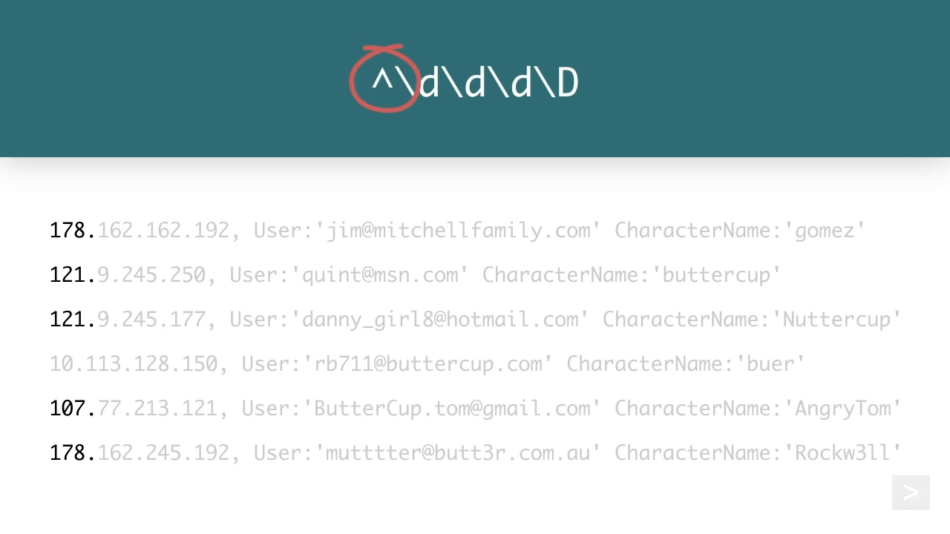
Show the \w\w\w\W$ end-anchor example and move past it.
left_click(911, 493)
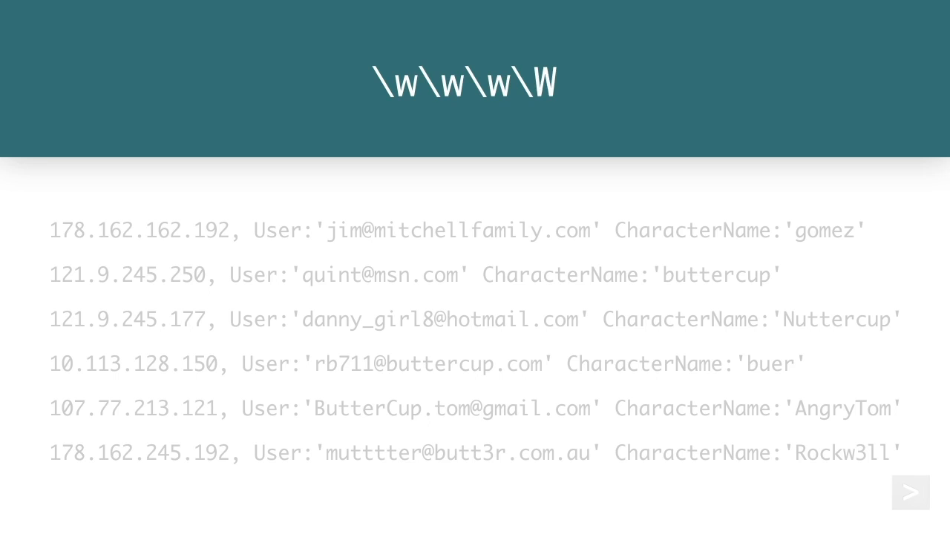
type("$")
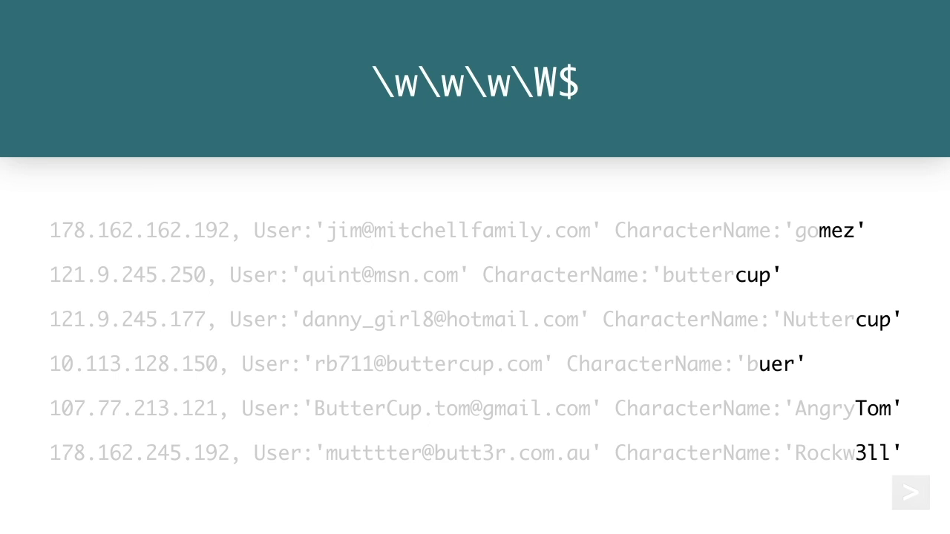
left_click(911, 493)
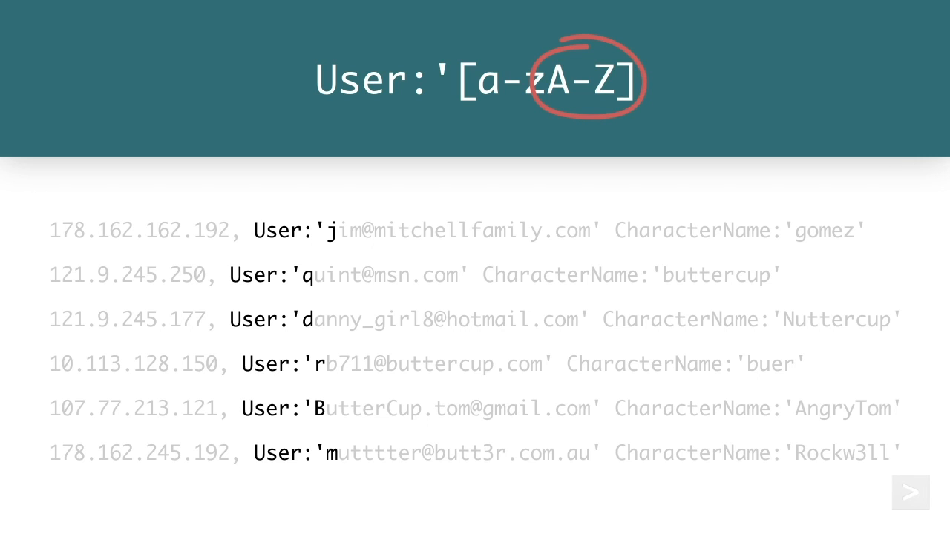
Move past the User:'[a-zA-Z] letter-range example.
left_click(912, 493)
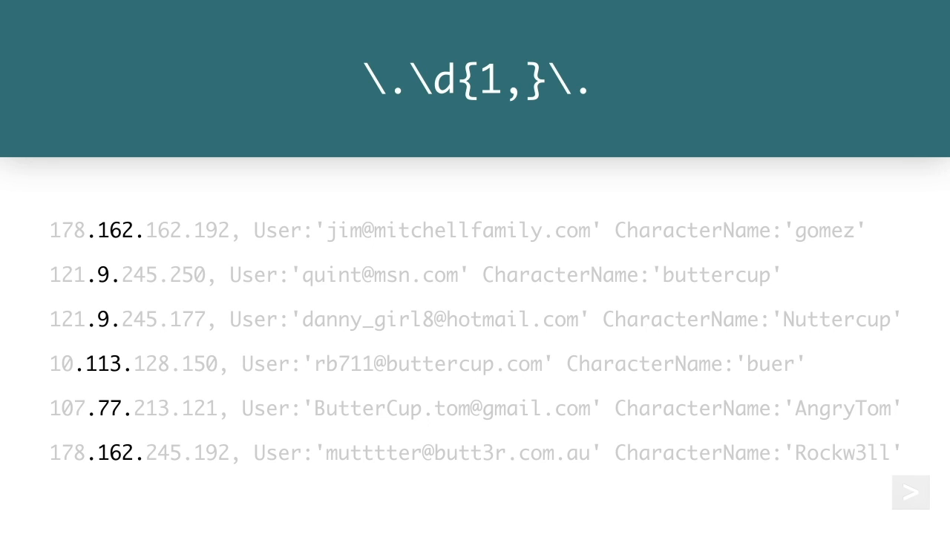
Move past the \.\d{1,}\. octet repetition example.
left_click(912, 493)
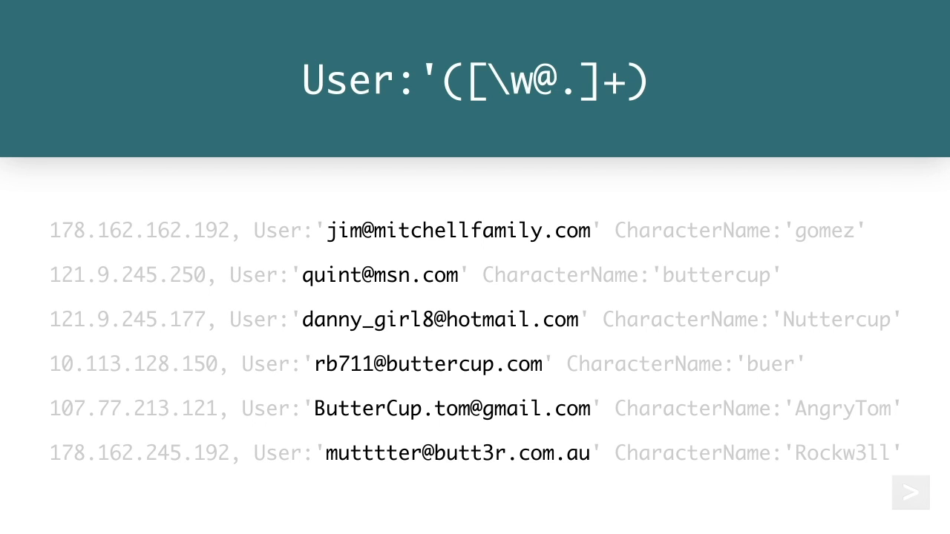
Advance to the User:'(?[\w@.]+) slide highlighting each full email address.
left_click(912, 493)
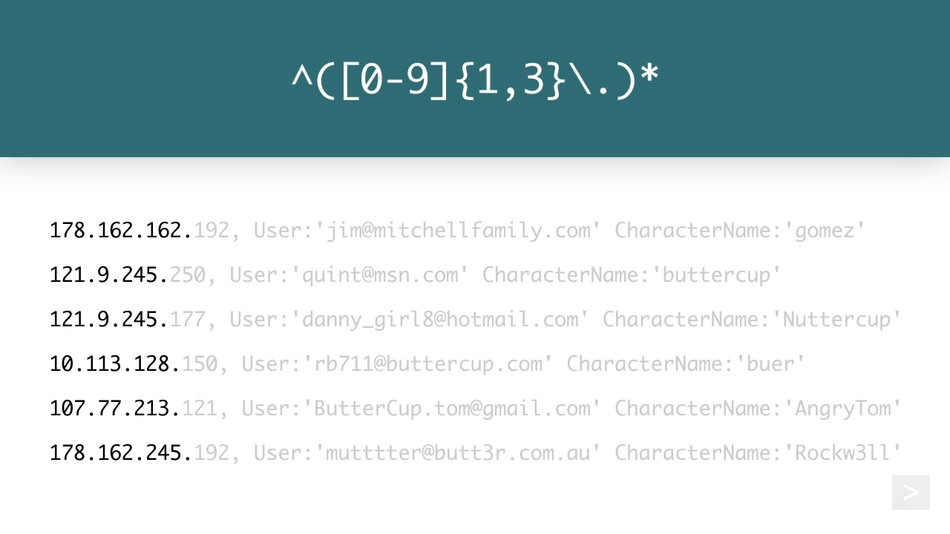
left_click(912, 493)
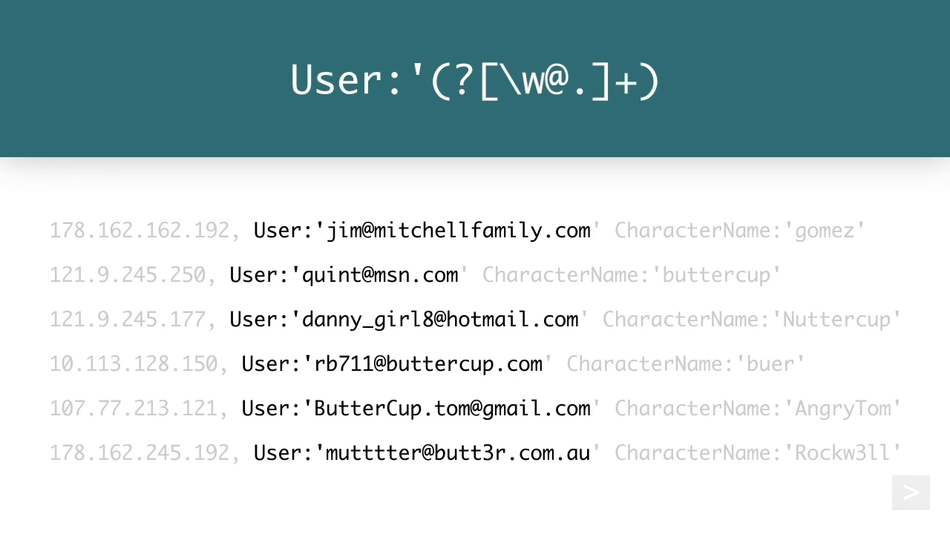
Name the capture group <email> so only the addresses are captured, then continue.
type("<email>")
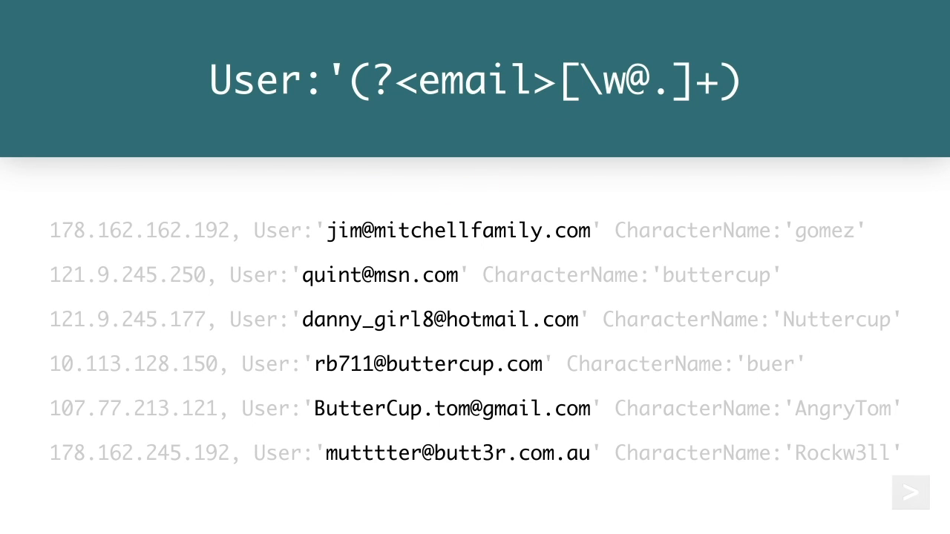
left_click(911, 493)
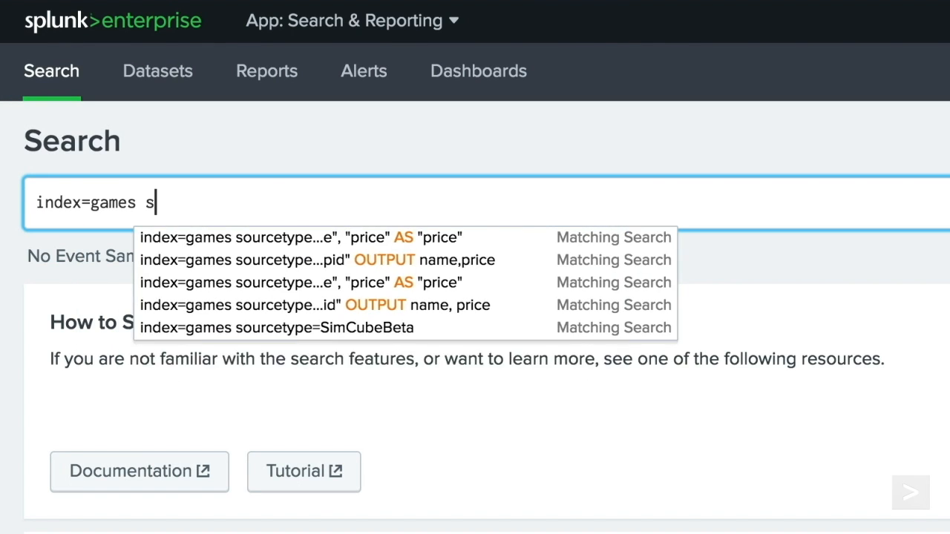
Search index=games sourcetype=SimCube and start regex field extraction from an event.
type("ourcetype=SimCube")
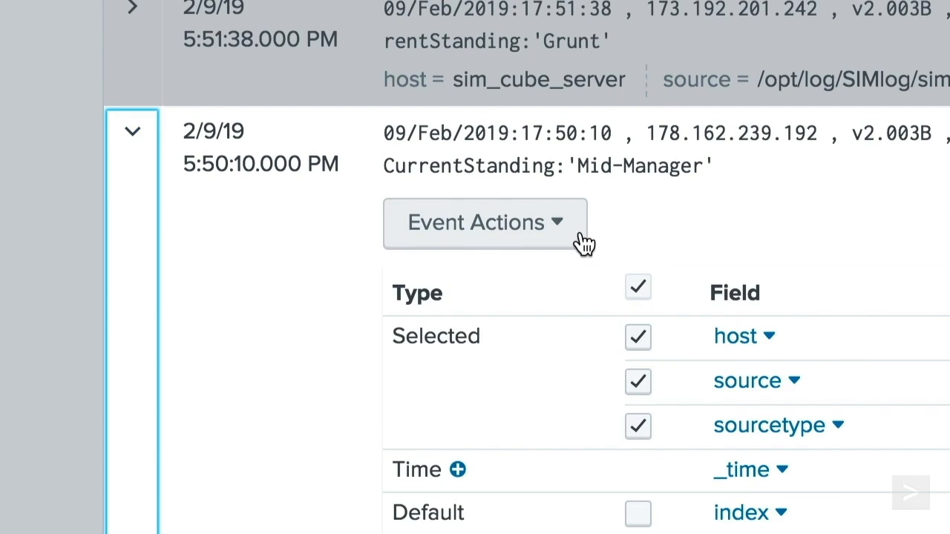
left_click(484, 222)
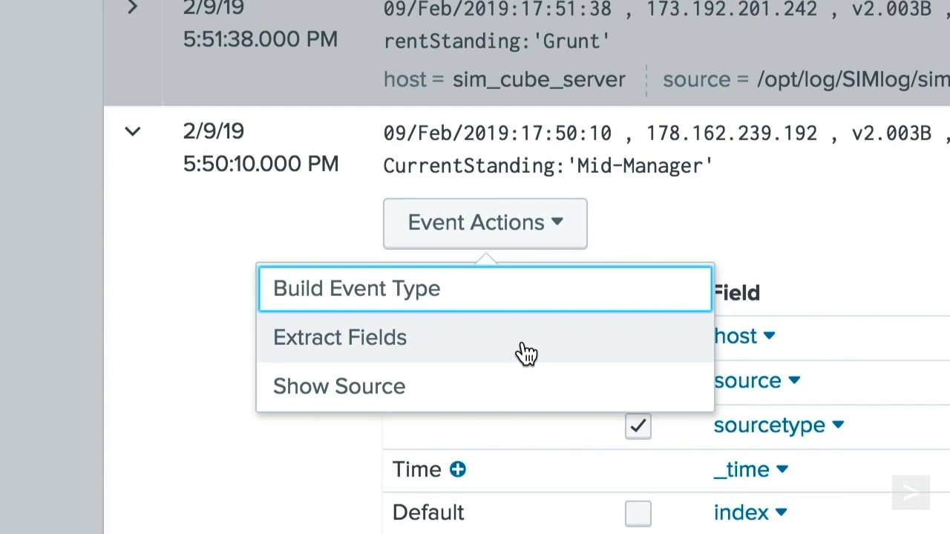
left_click(339, 338)
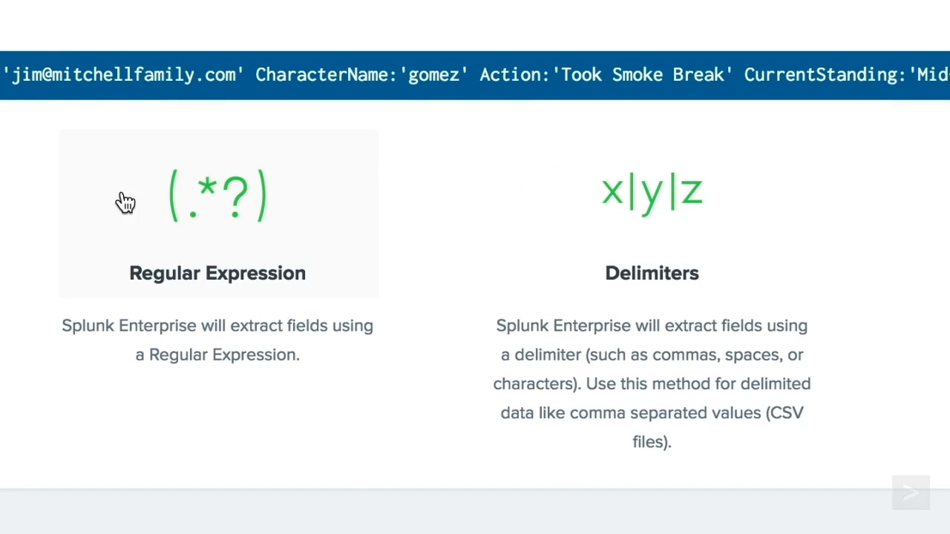
mouse_move(186, 251)
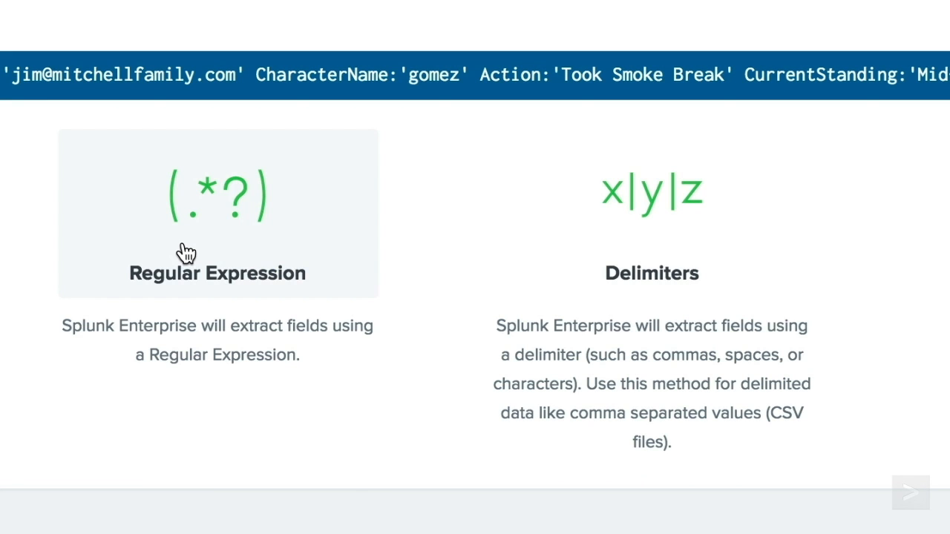
left_click(217, 213)
type("Use")
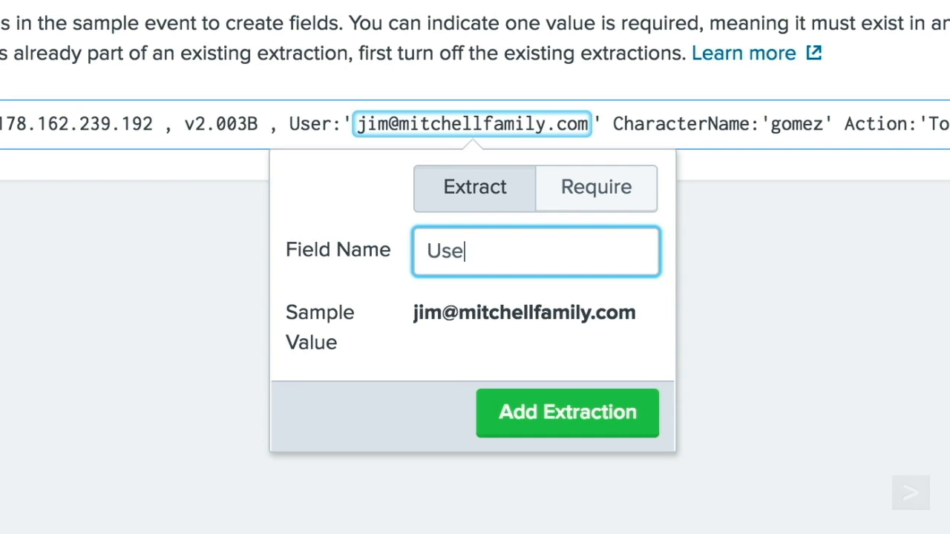
left_click(567, 413)
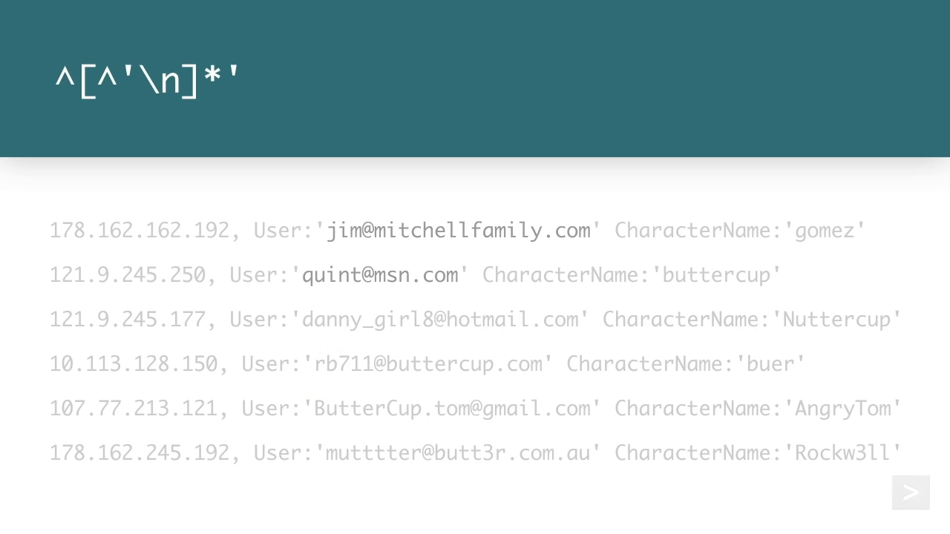
Enter the (?P<User>[a-zA-Z0-9]+@[a-zA-Z0-9]+\.[a-zA…) email regex.
type("(?P<User>[a-zA-Z0-9]+@[a-zA-Z0-9]+\\.[a-zA")
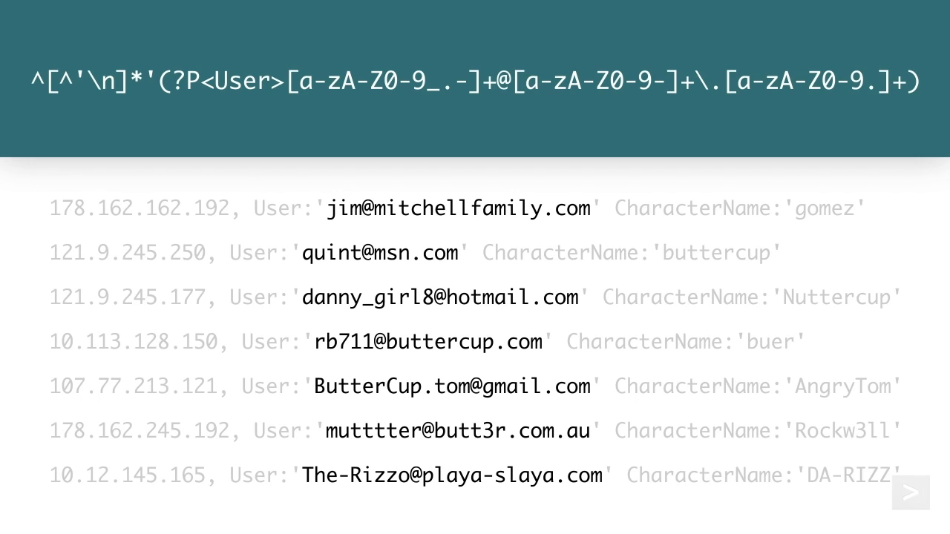
Replace the generated regex with the edited User email pattern and filter to non-matches, confirming none among 573 events.
left_click(912, 493)
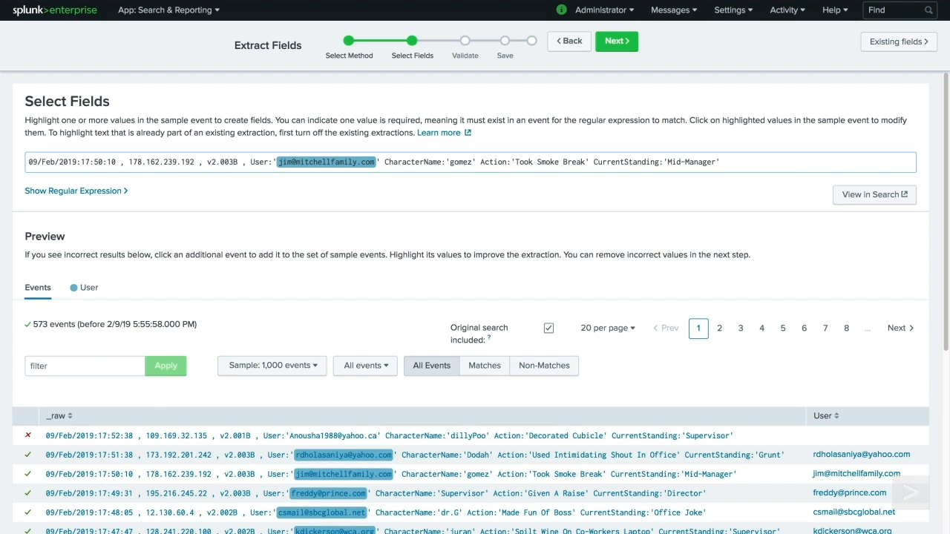
left_click(73, 190)
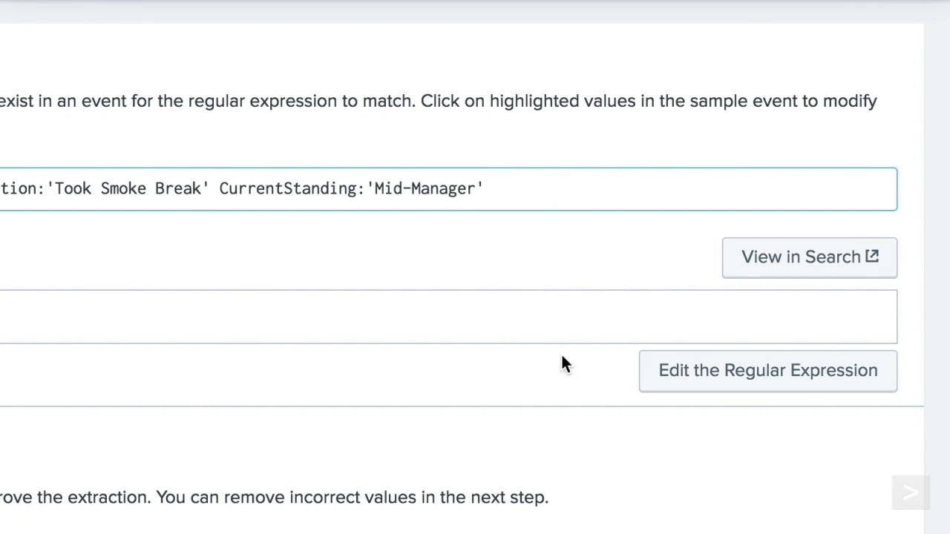
left_click(766, 371)
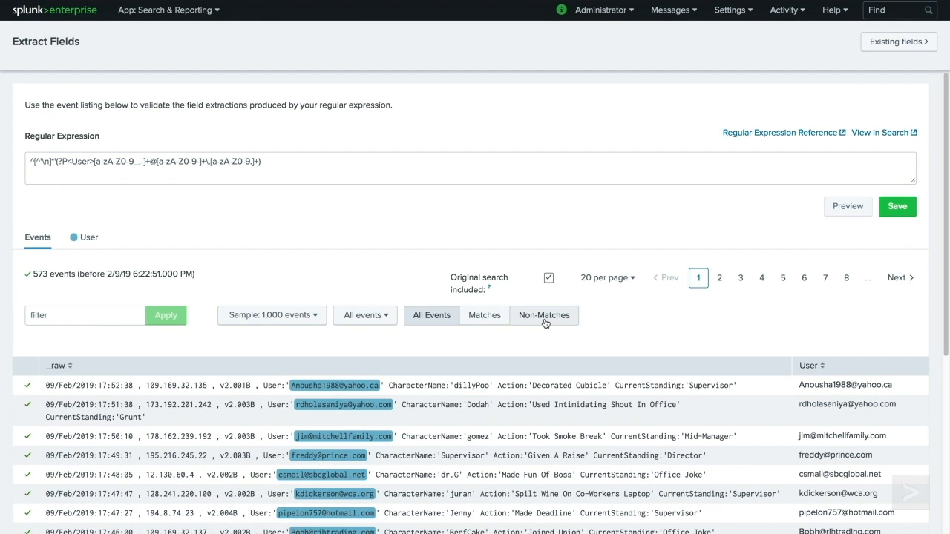
left_click(543, 315)
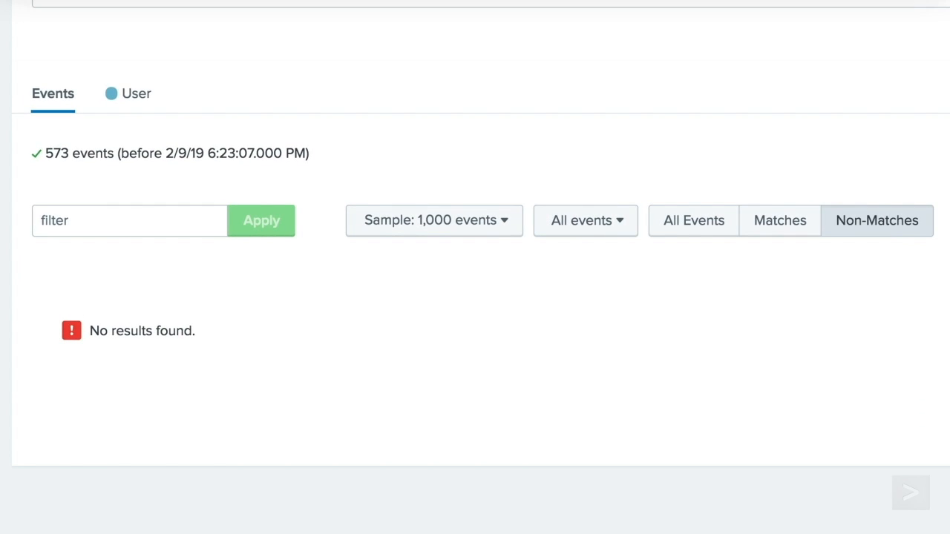